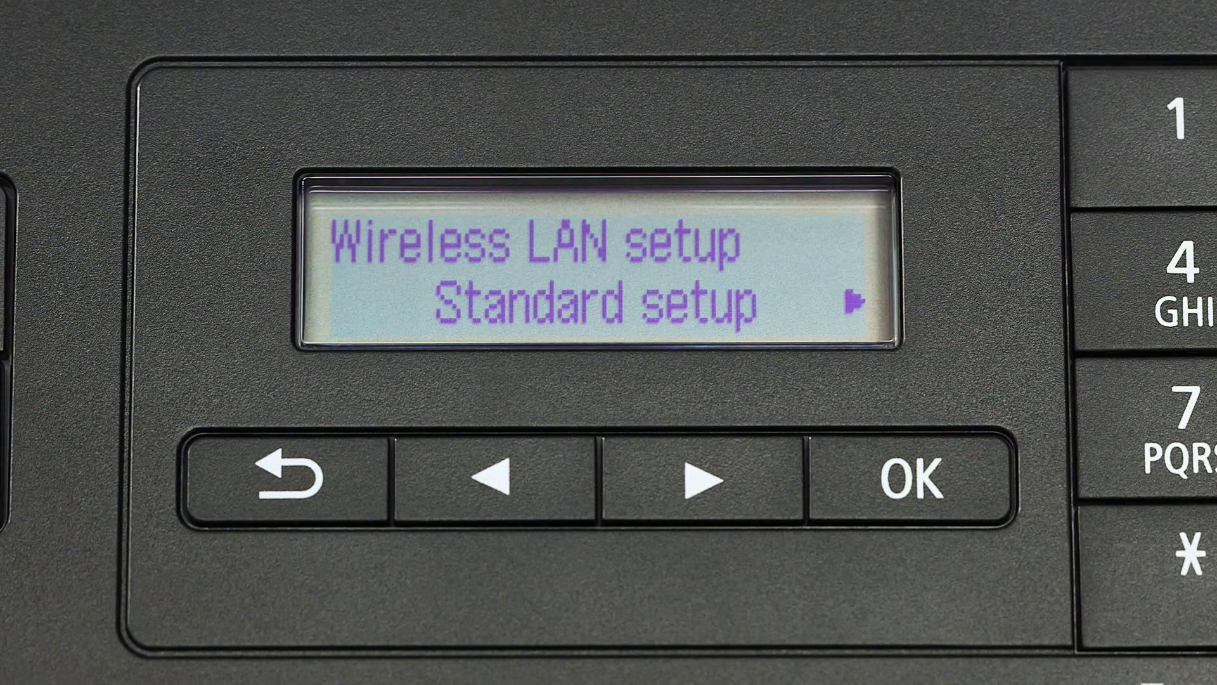
Start Wireless LAN standard setup on the printer panel until it shows its wireless info device name
left_click(911, 473)
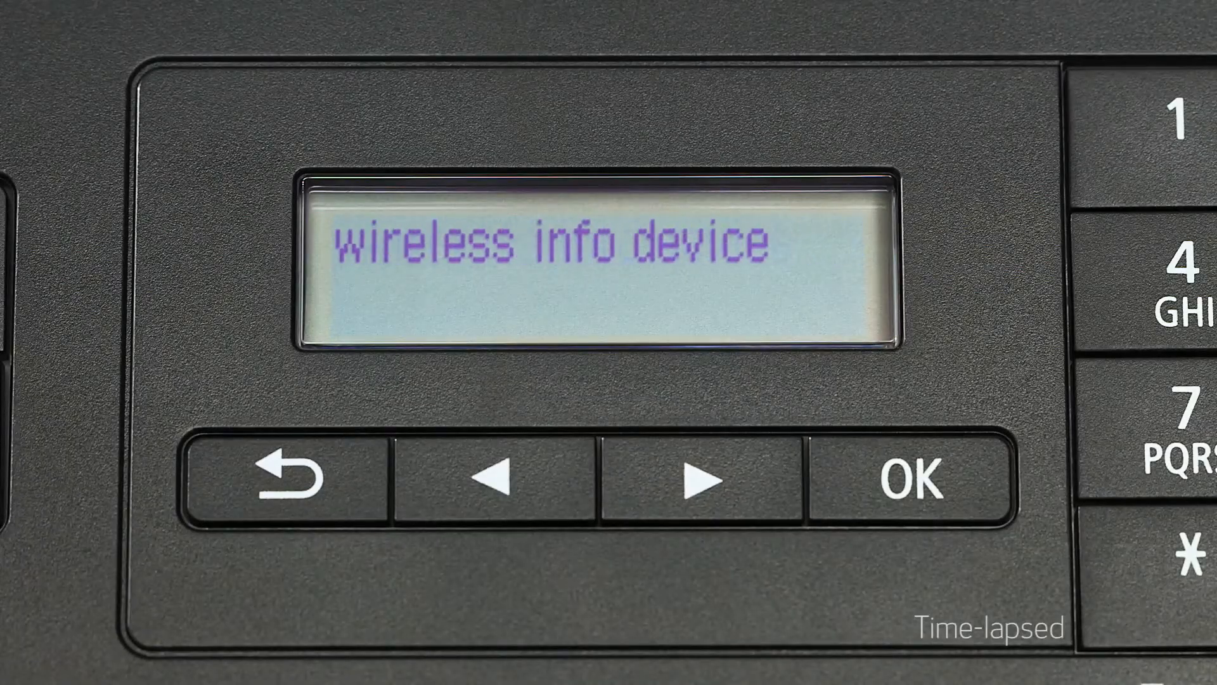
left_click(912, 475)
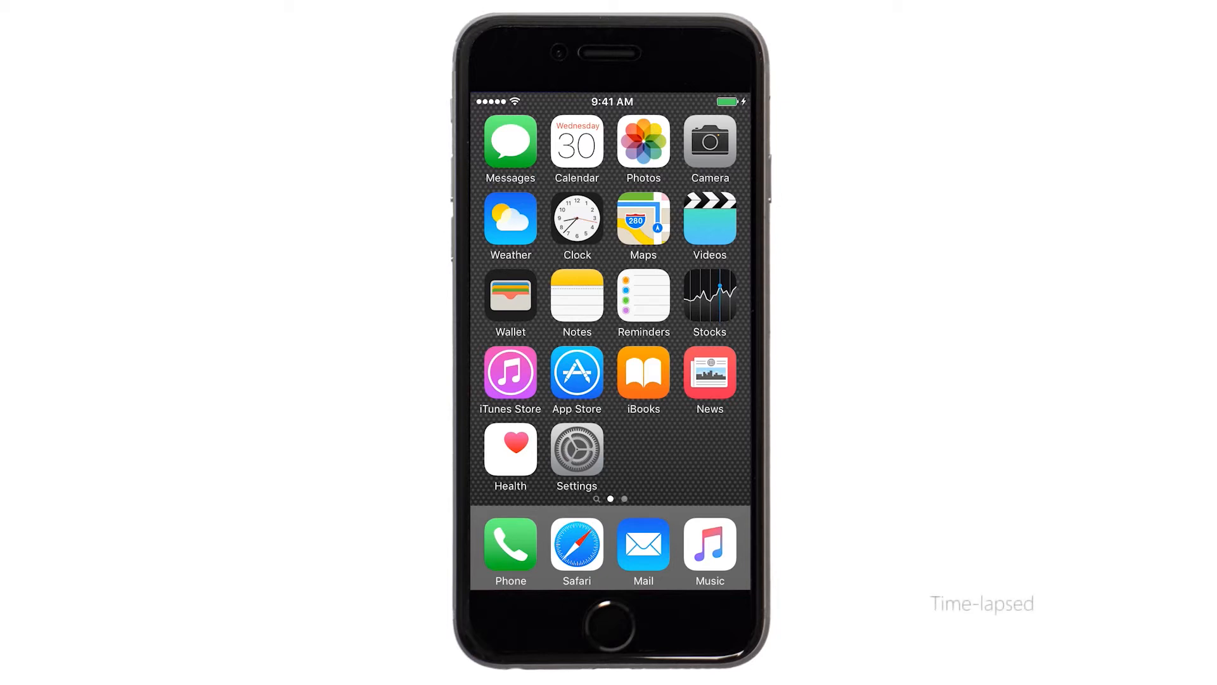
Search the App Store for 'canon print'
left_click(576, 375)
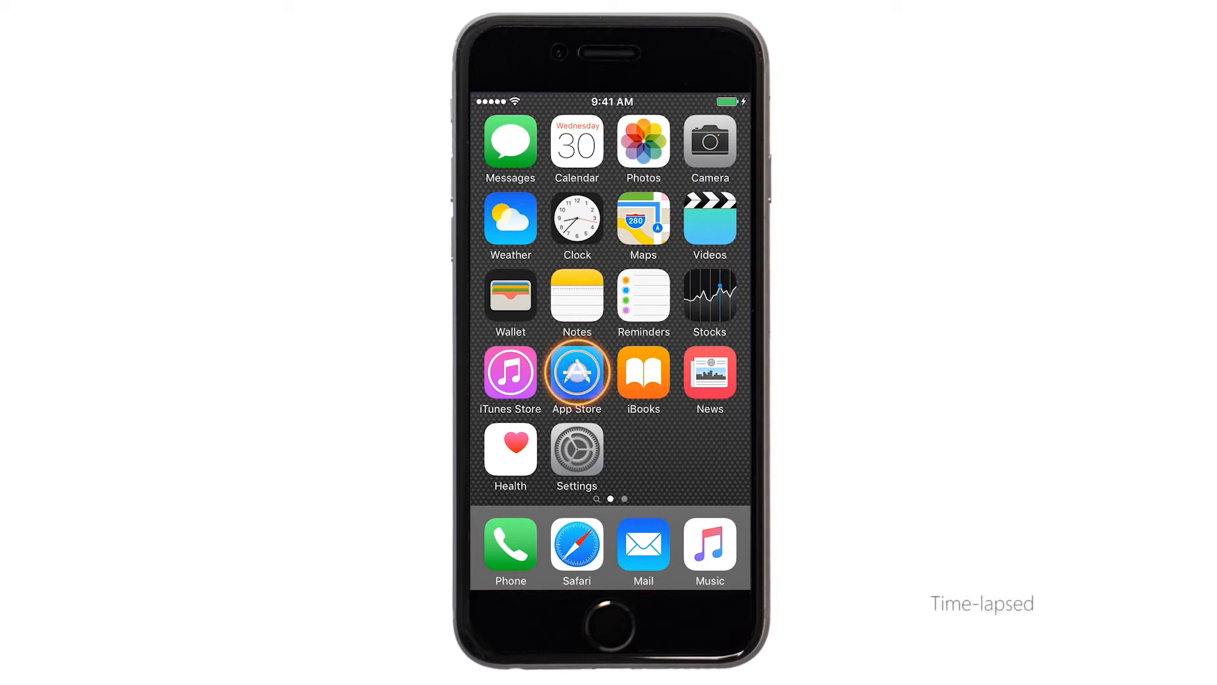
left_click(576, 374)
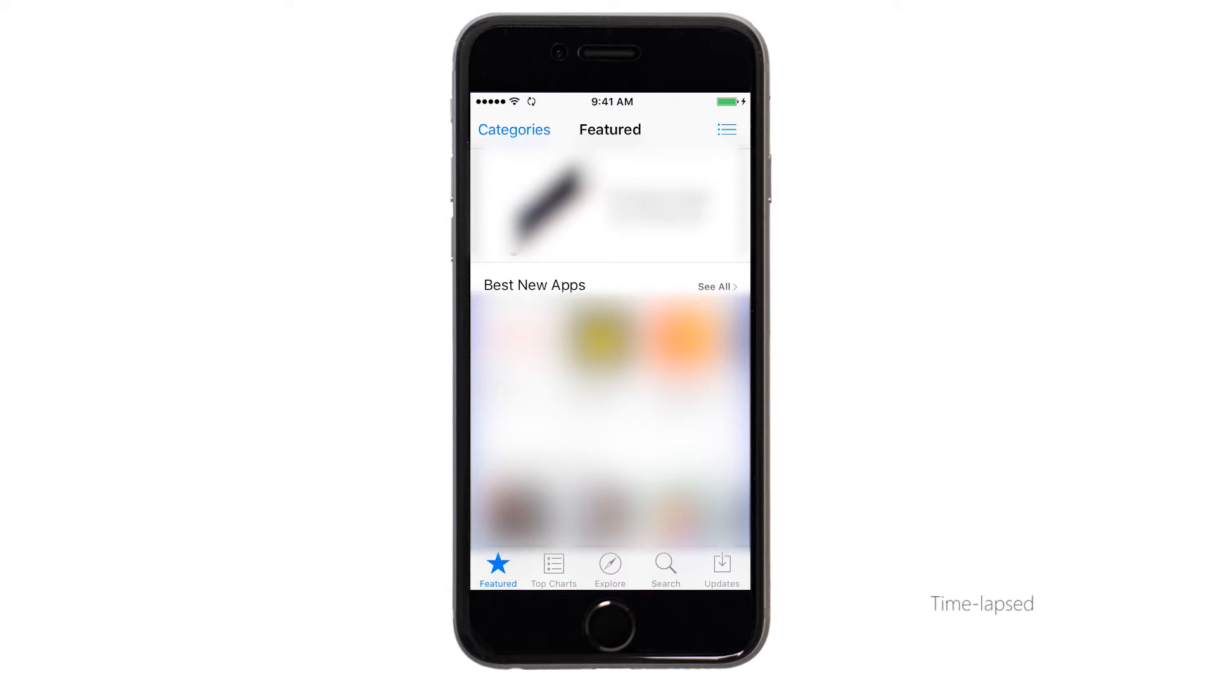
left_click(663, 562)
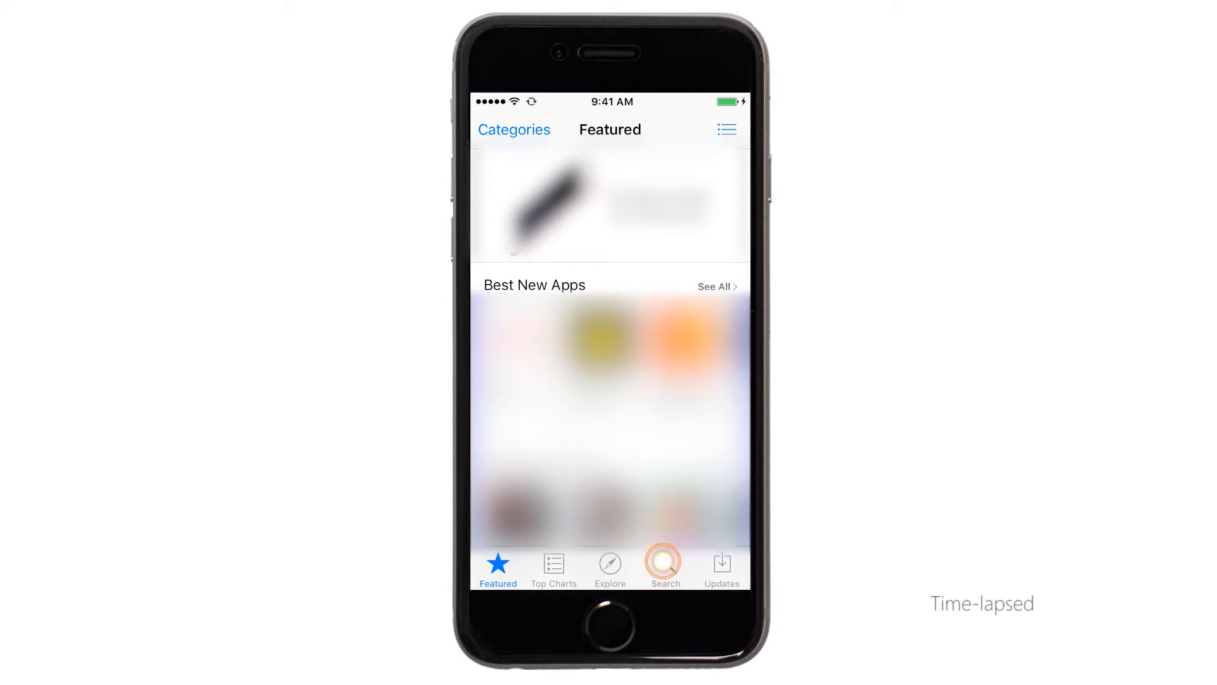
left_click(663, 565)
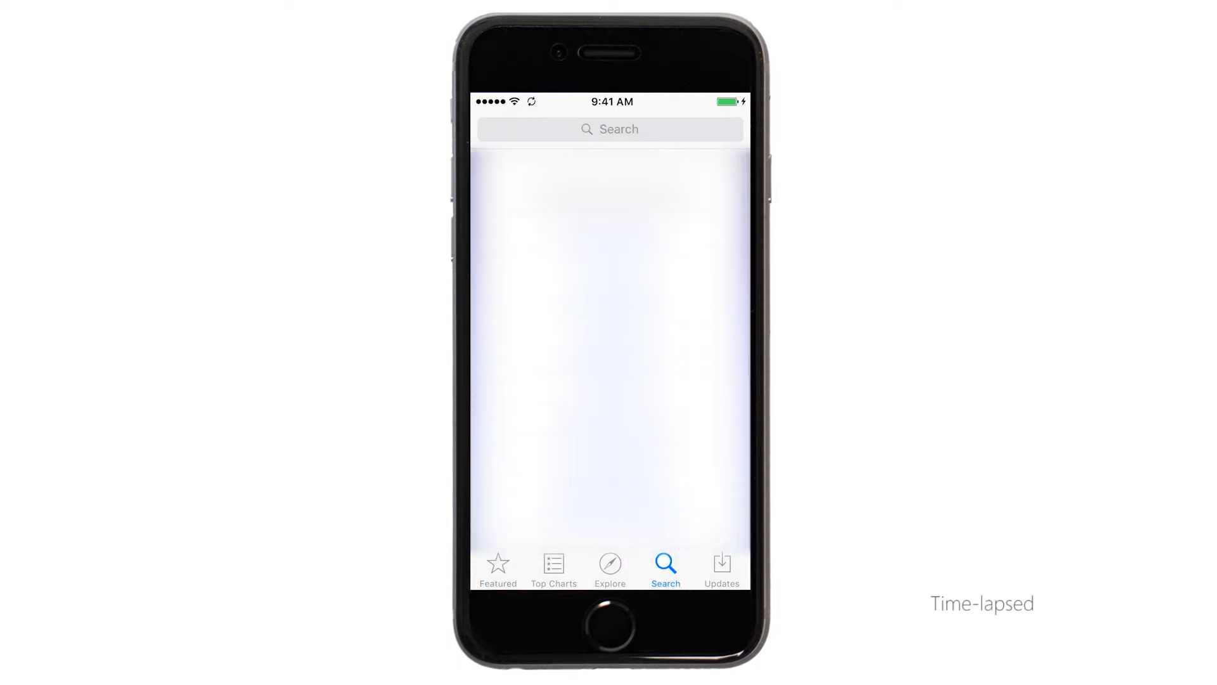
type("q")
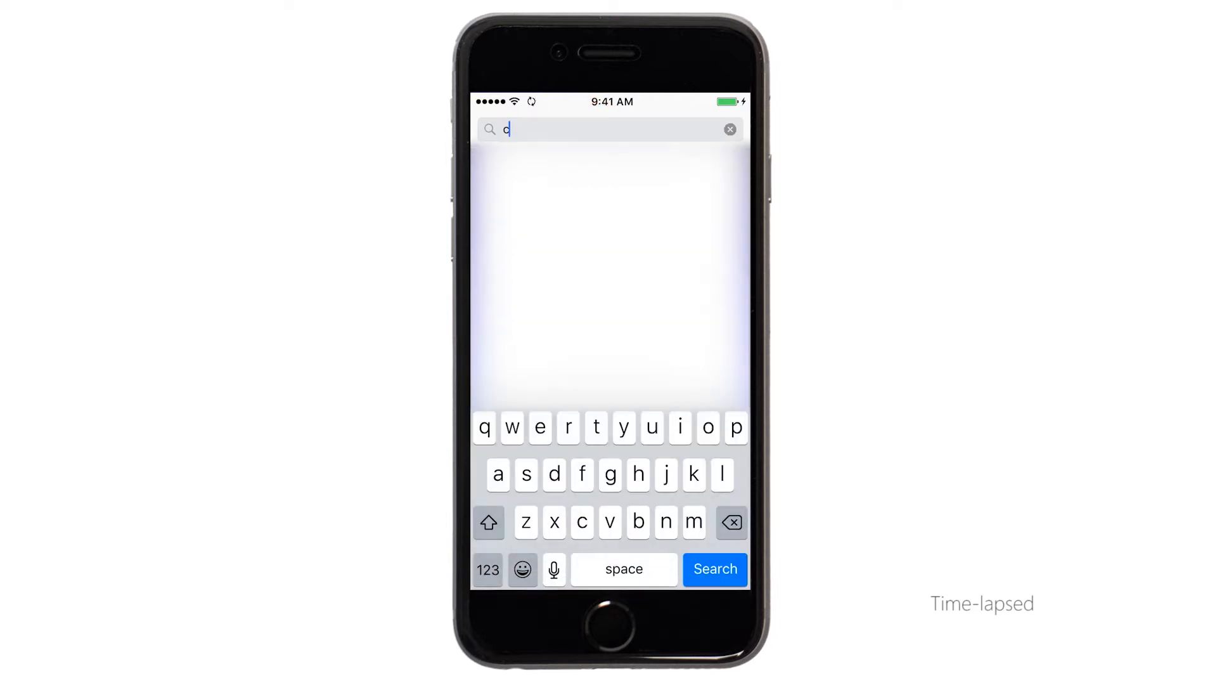
type("canon print")
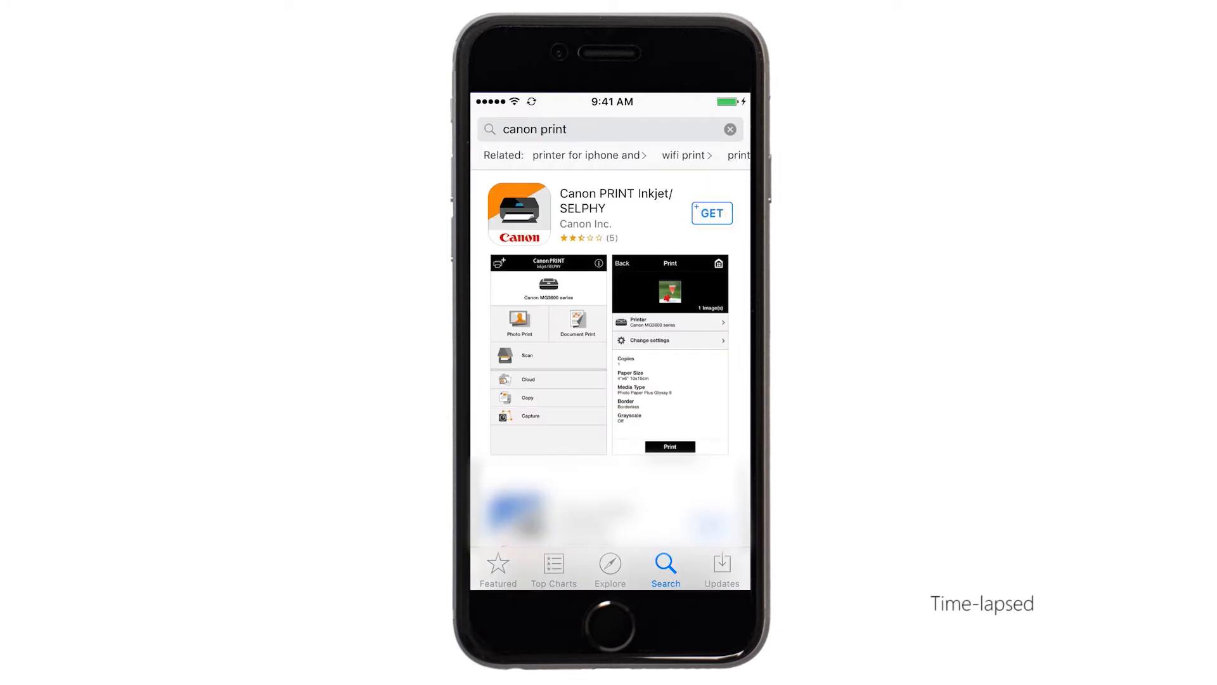
Install the Canon PRINT Inkjet/SELPHY app so it appears on the home screen
left_click(711, 213)
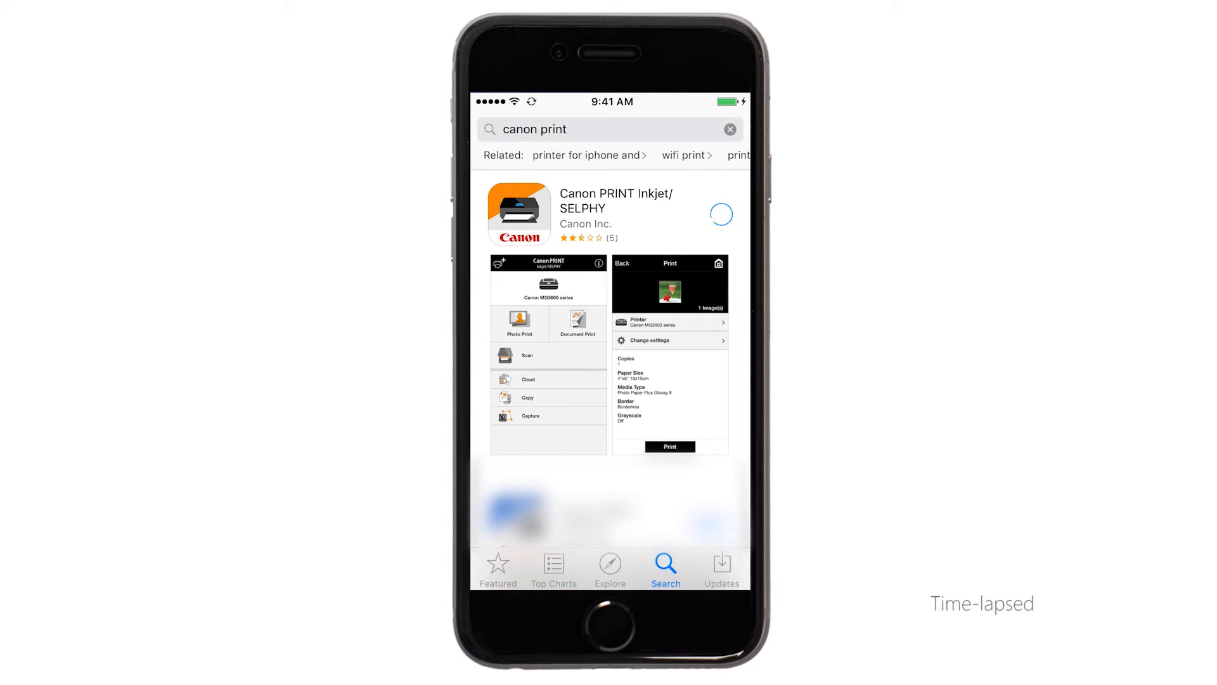
left_click(720, 213)
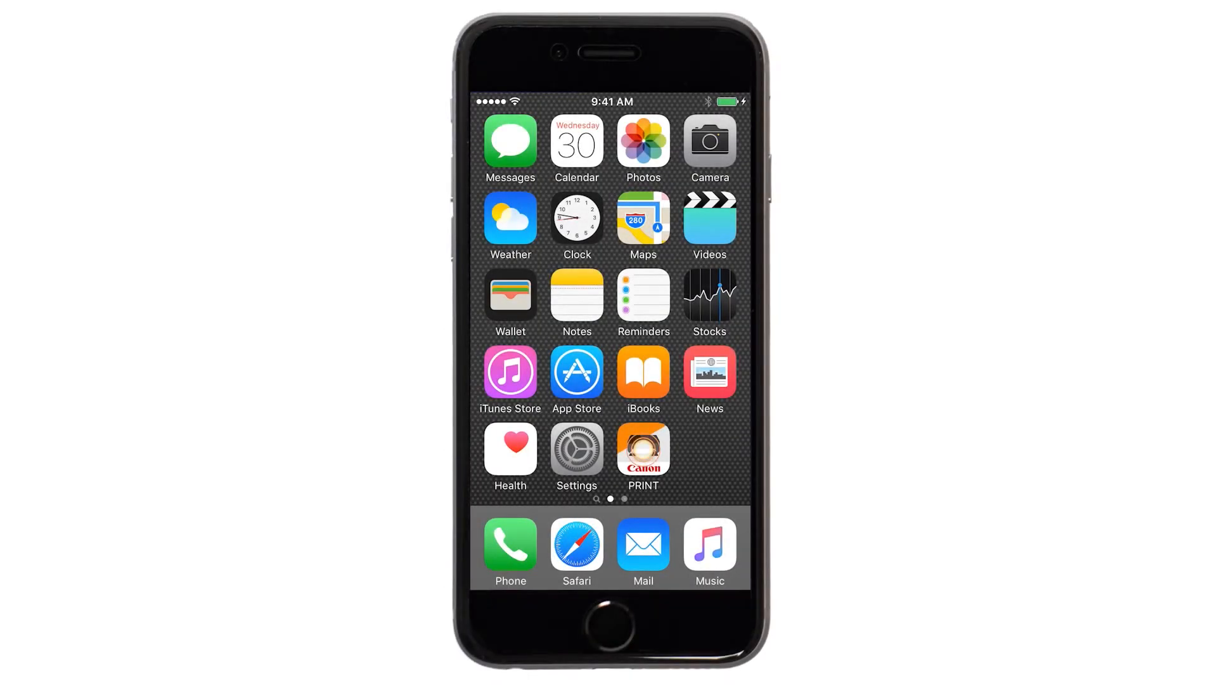
Launch Canon PRINT and start Register Printer from the Registered Printers list
left_click(642, 448)
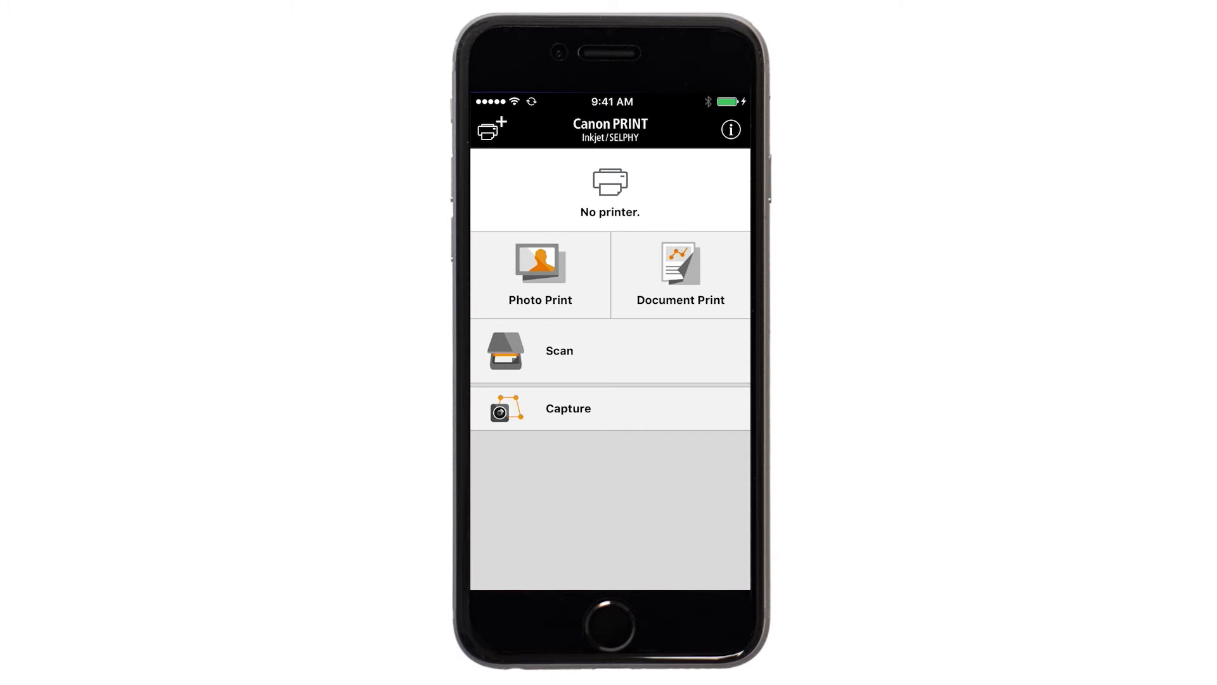
left_click(610, 189)
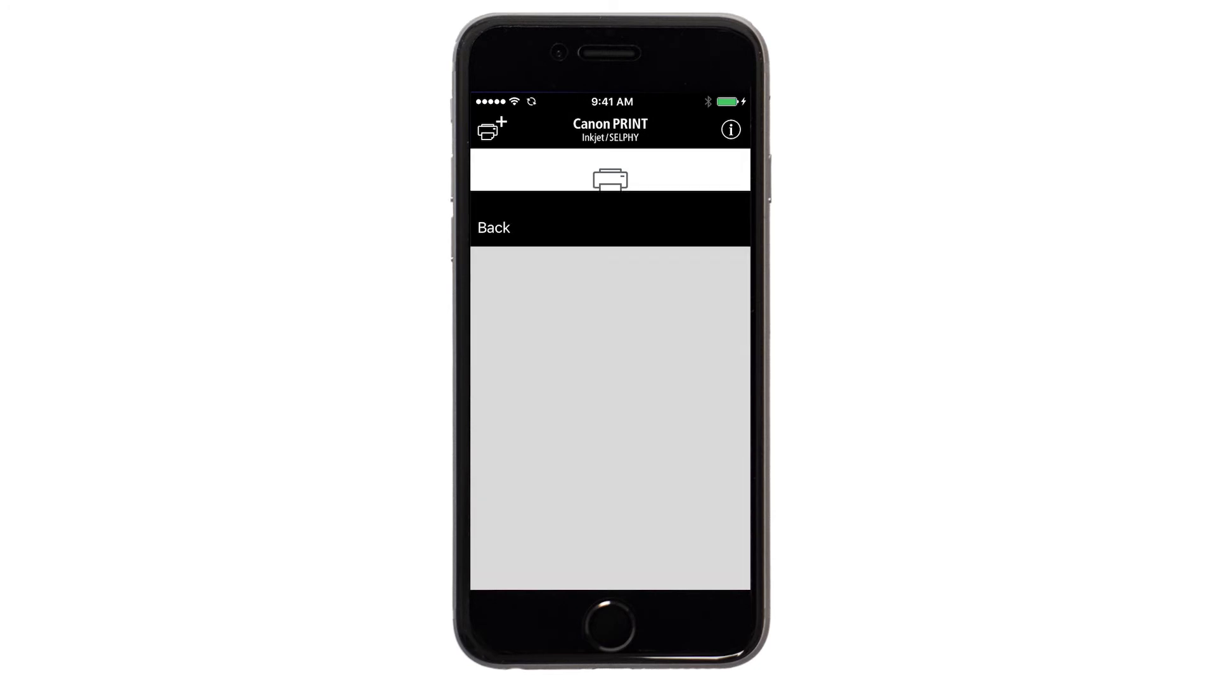
left_click(610, 179)
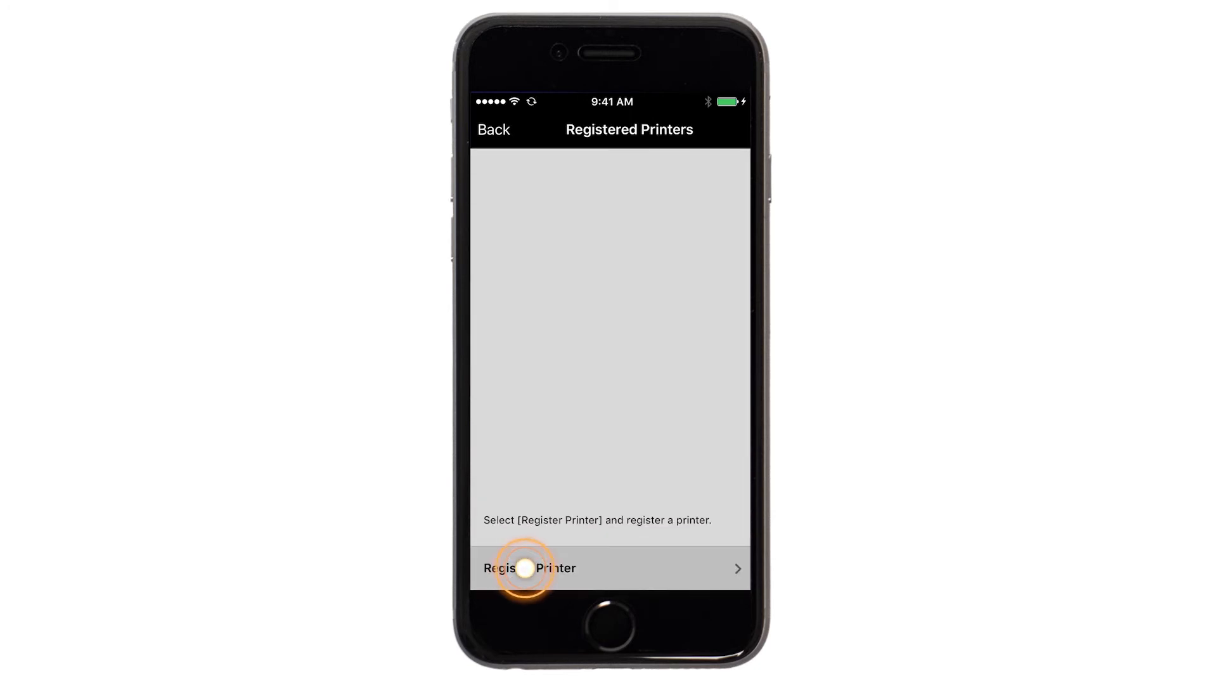
left_click(530, 568)
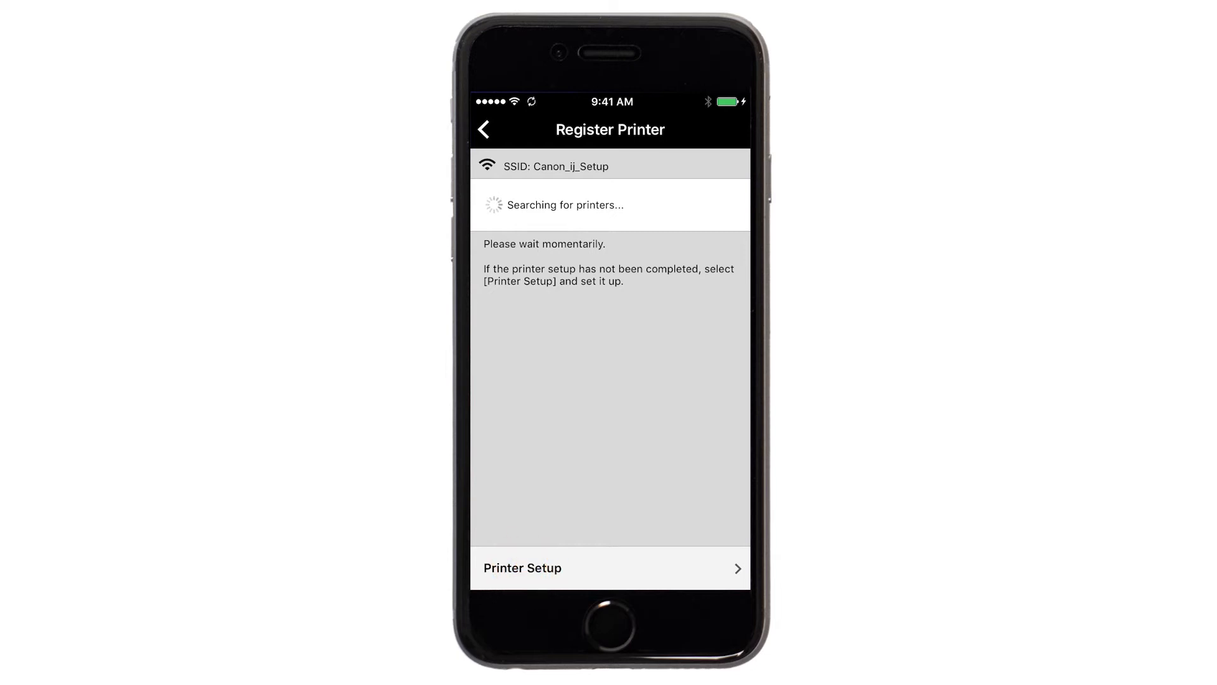
Choose Printer Setup with Connect via wireless router (recommended)
left_click(610, 568)
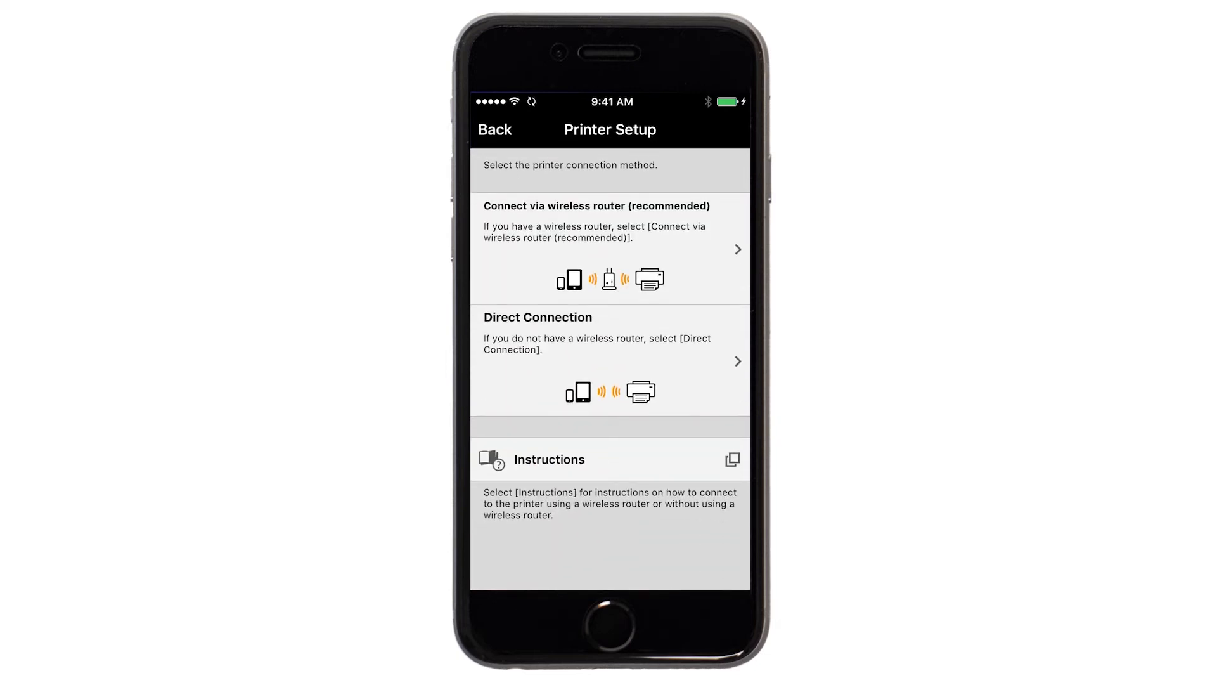
left_click(609, 249)
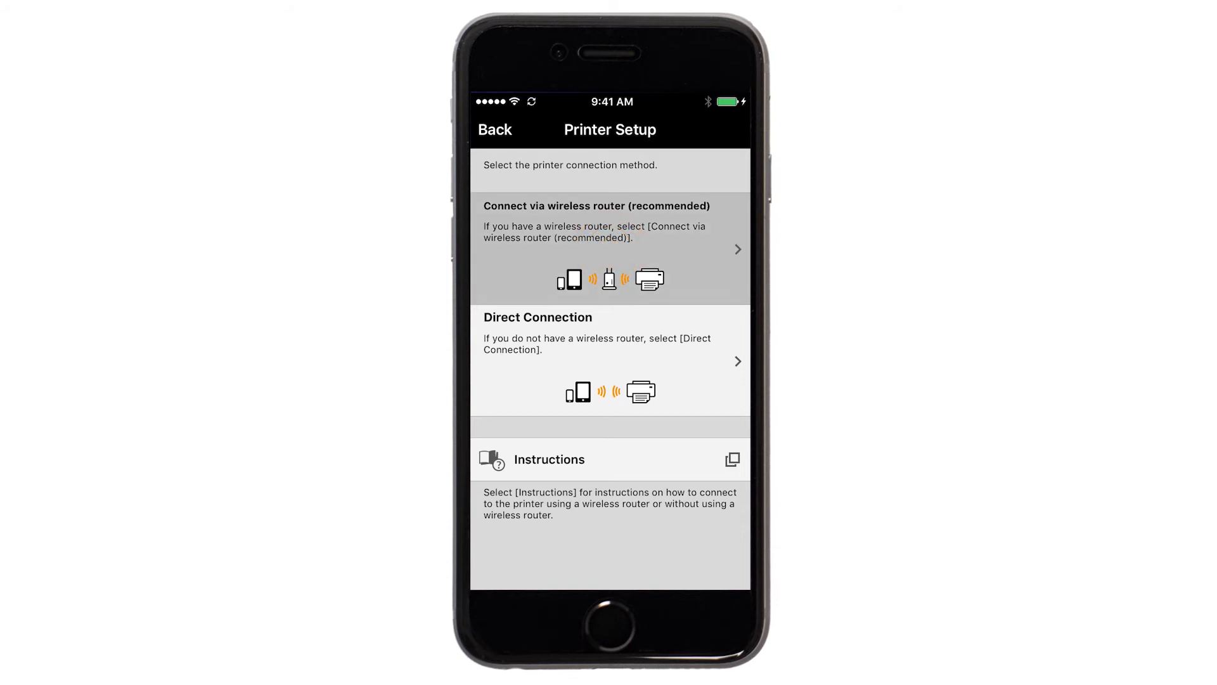
left_click(610, 250)
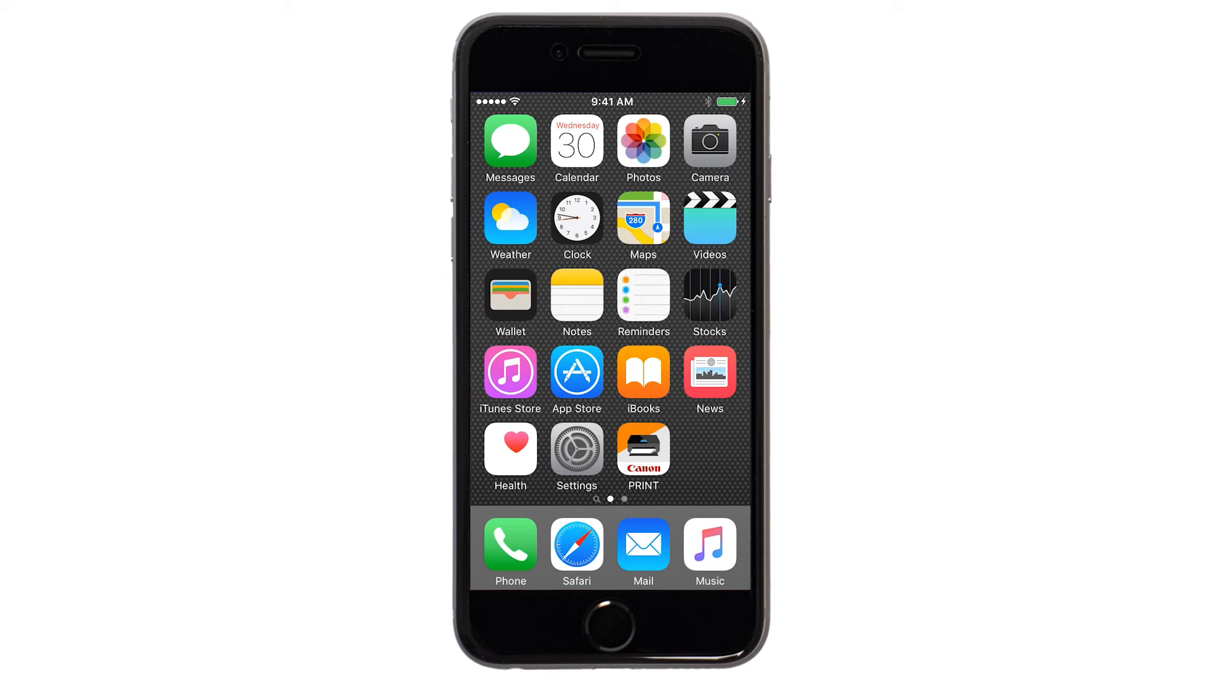
Join the Canon_ij_Setup network in iOS Wi-Fi settings and return to Canon PRINT
left_click(577, 449)
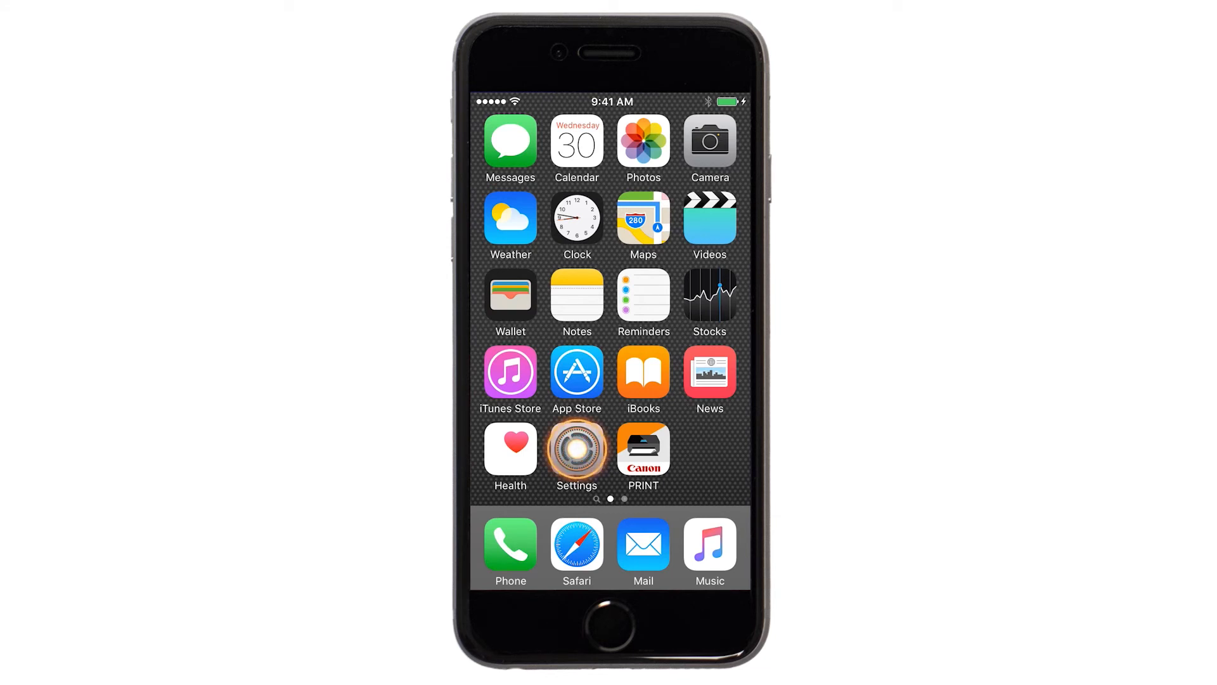
left_click(575, 448)
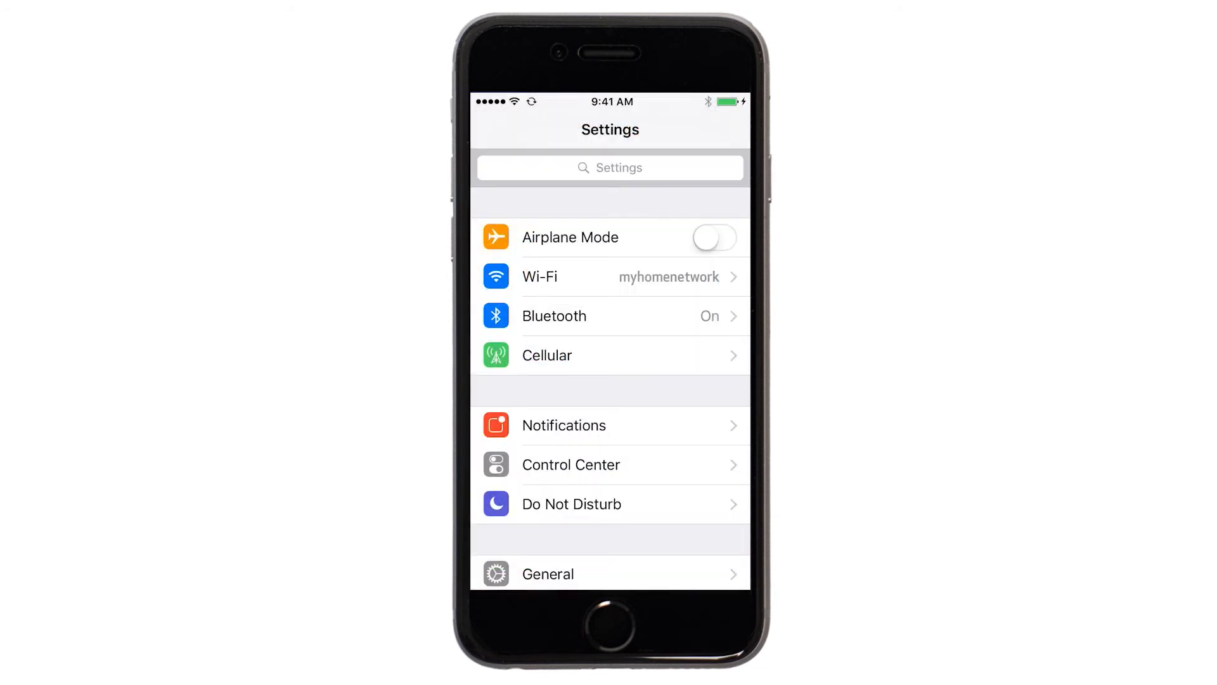
left_click(610, 276)
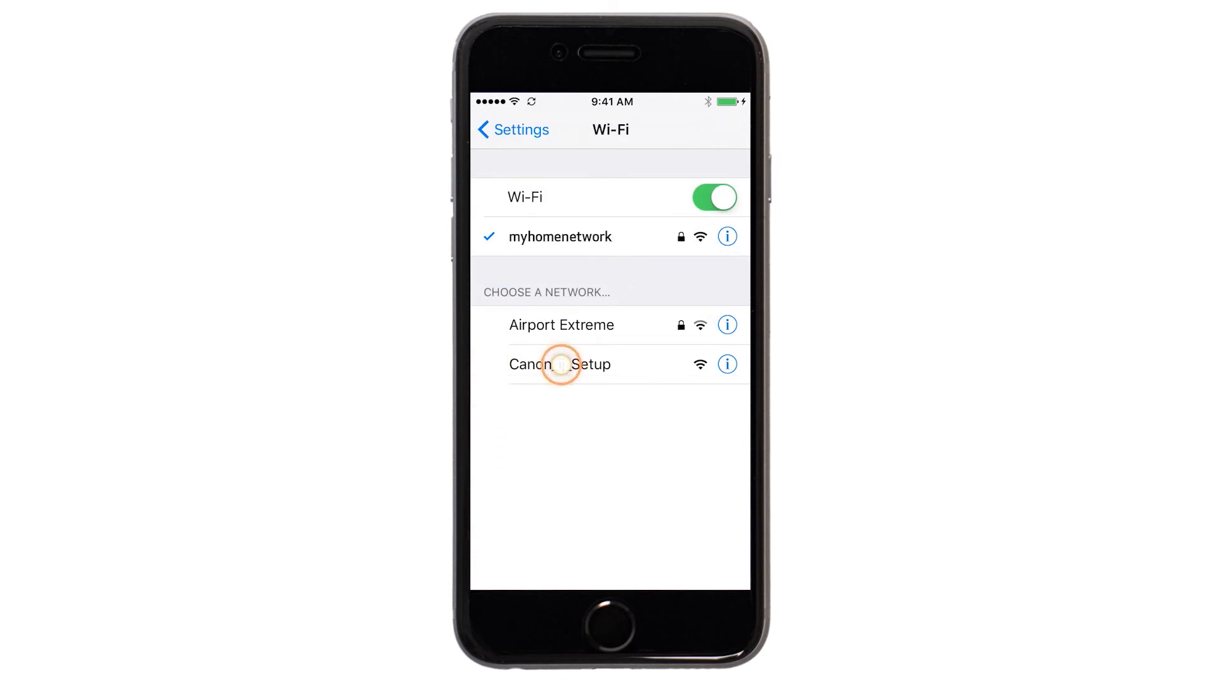
left_click(559, 364)
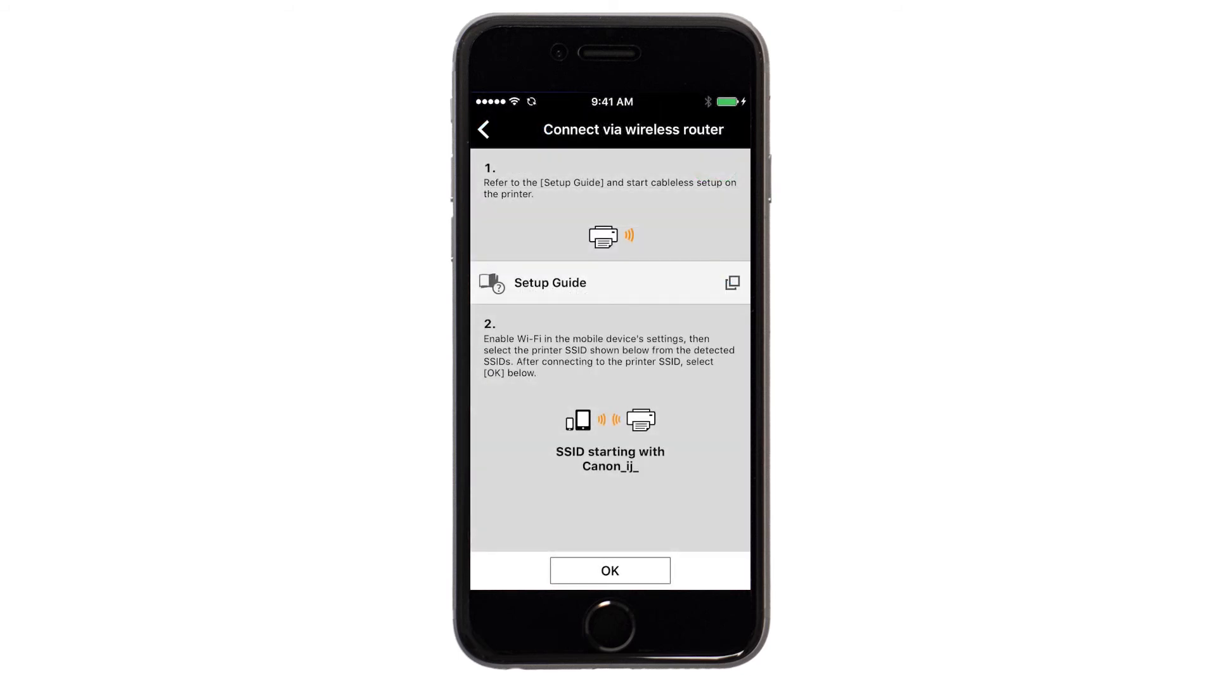
Confirm the phone is on the printer network and select myhomenetwork as the router
left_click(610, 570)
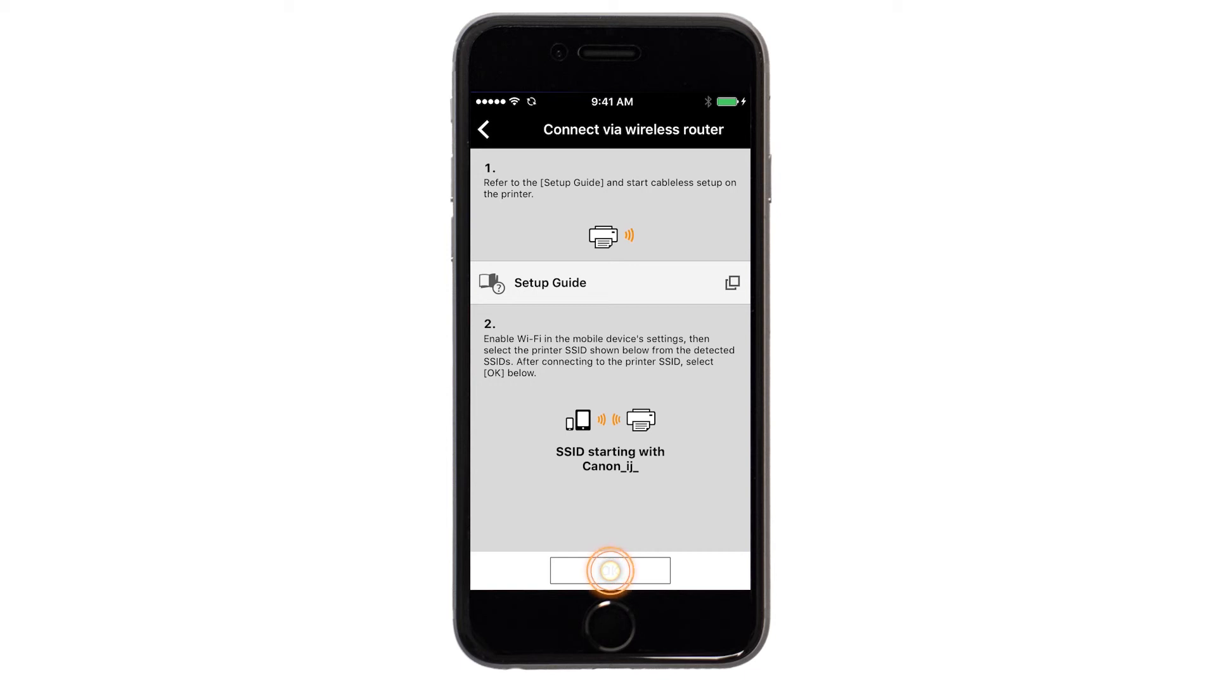
left_click(610, 571)
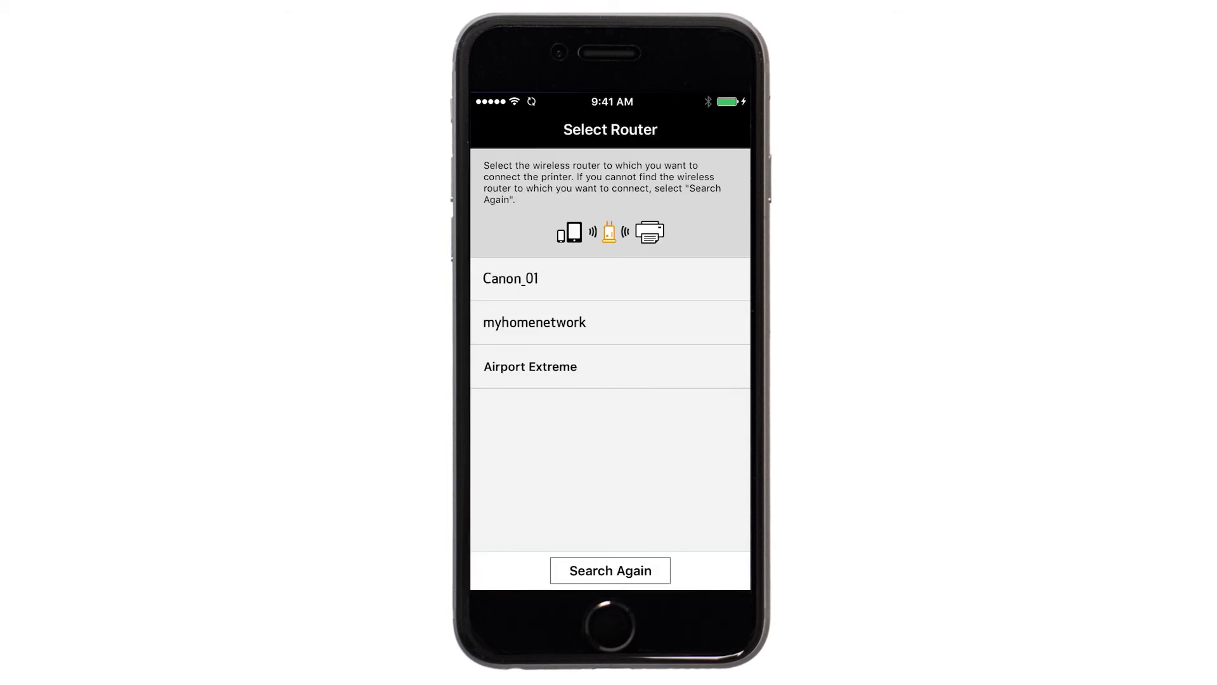
left_click(534, 322)
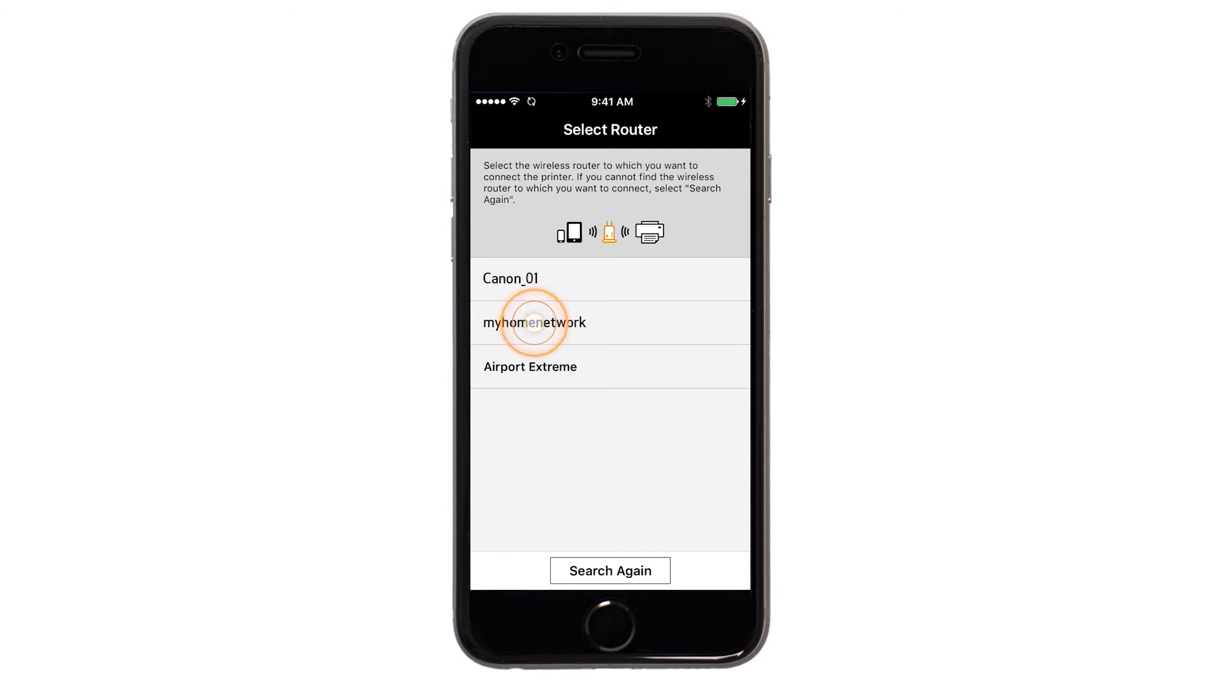
left_click(533, 322)
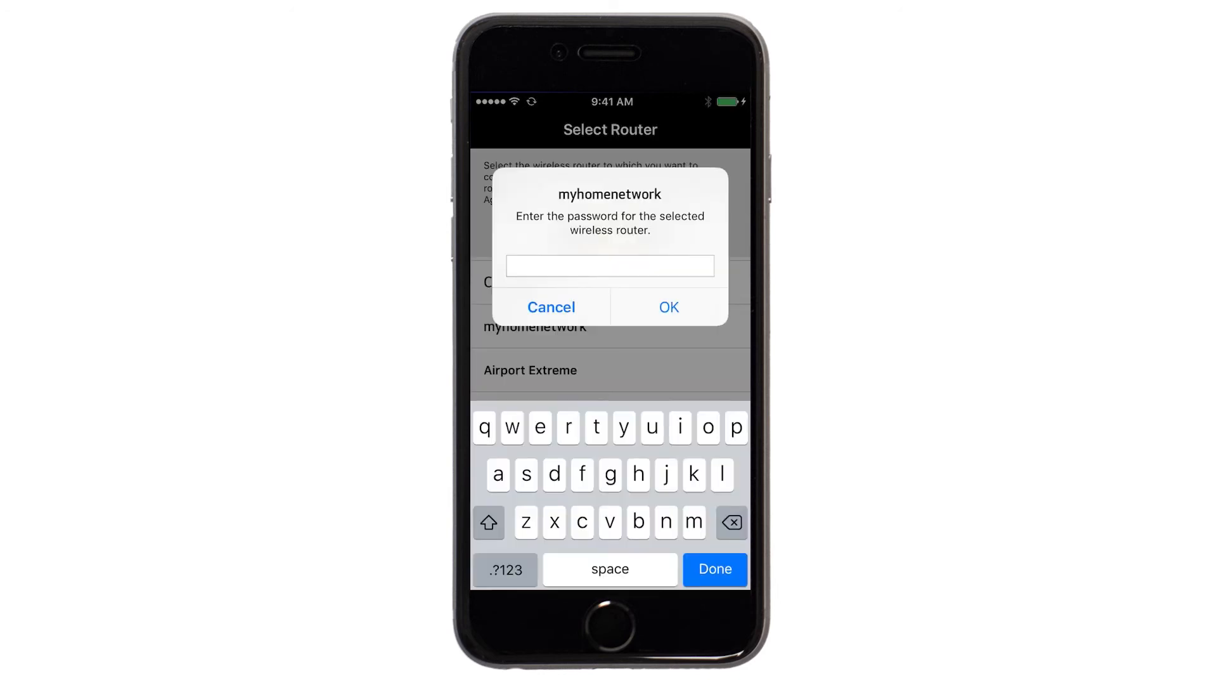
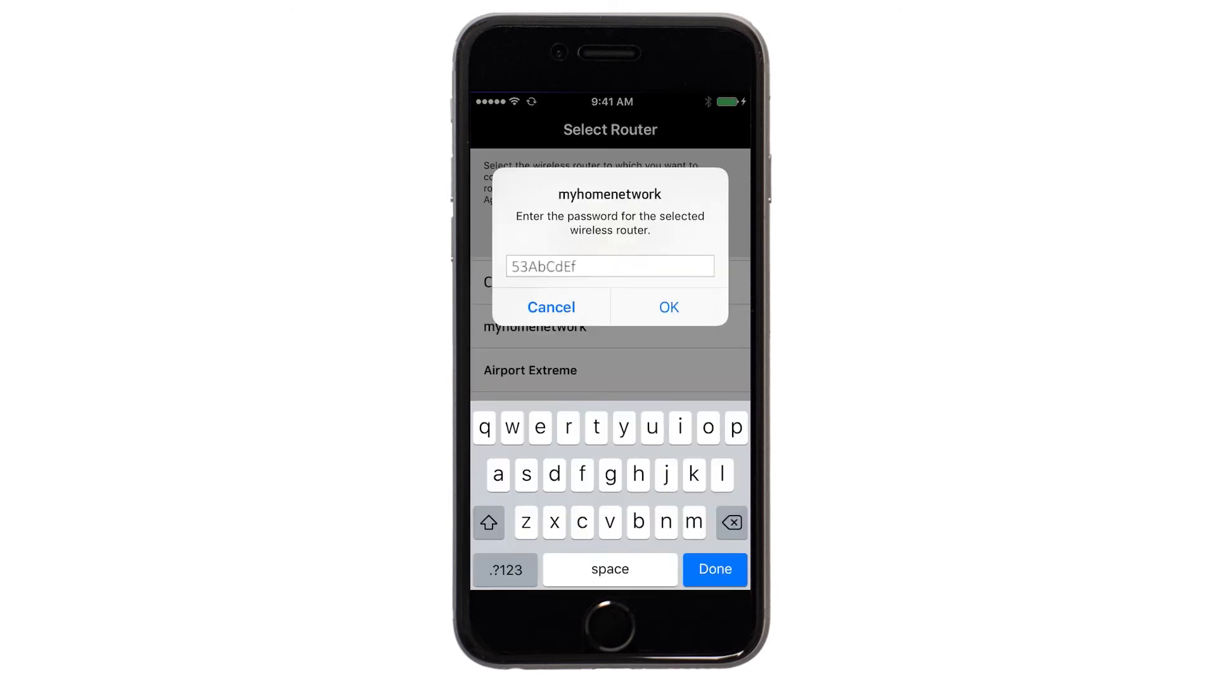
left_click(668, 307)
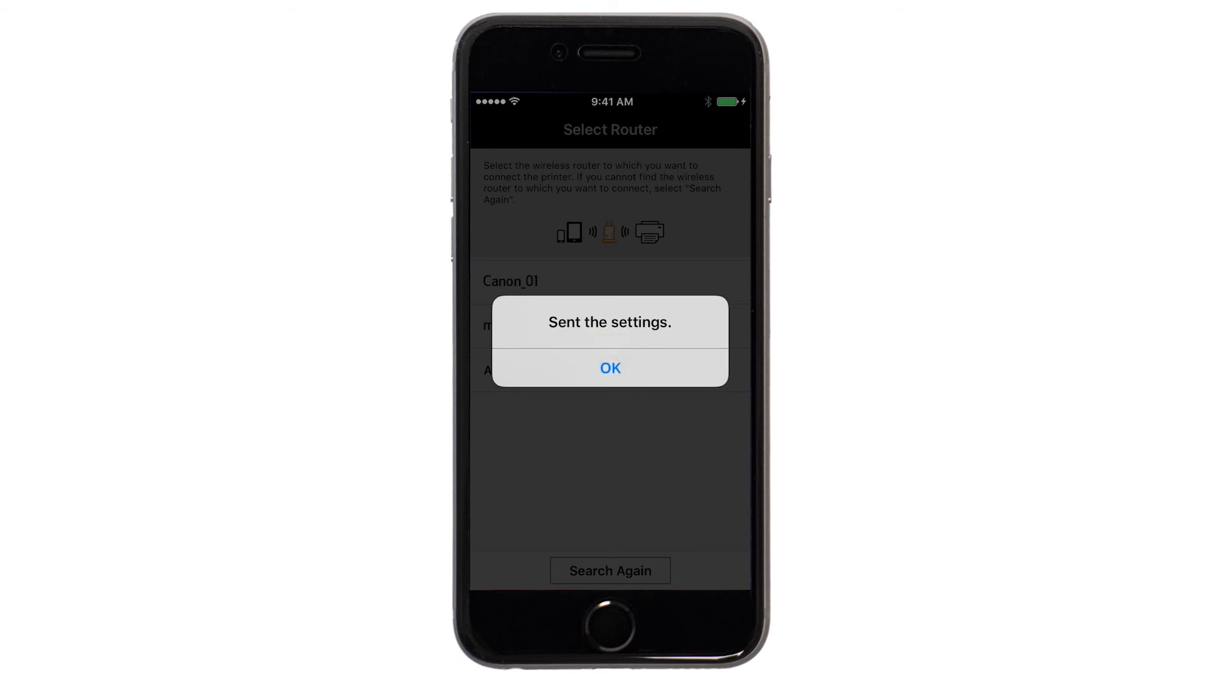
left_click(610, 368)
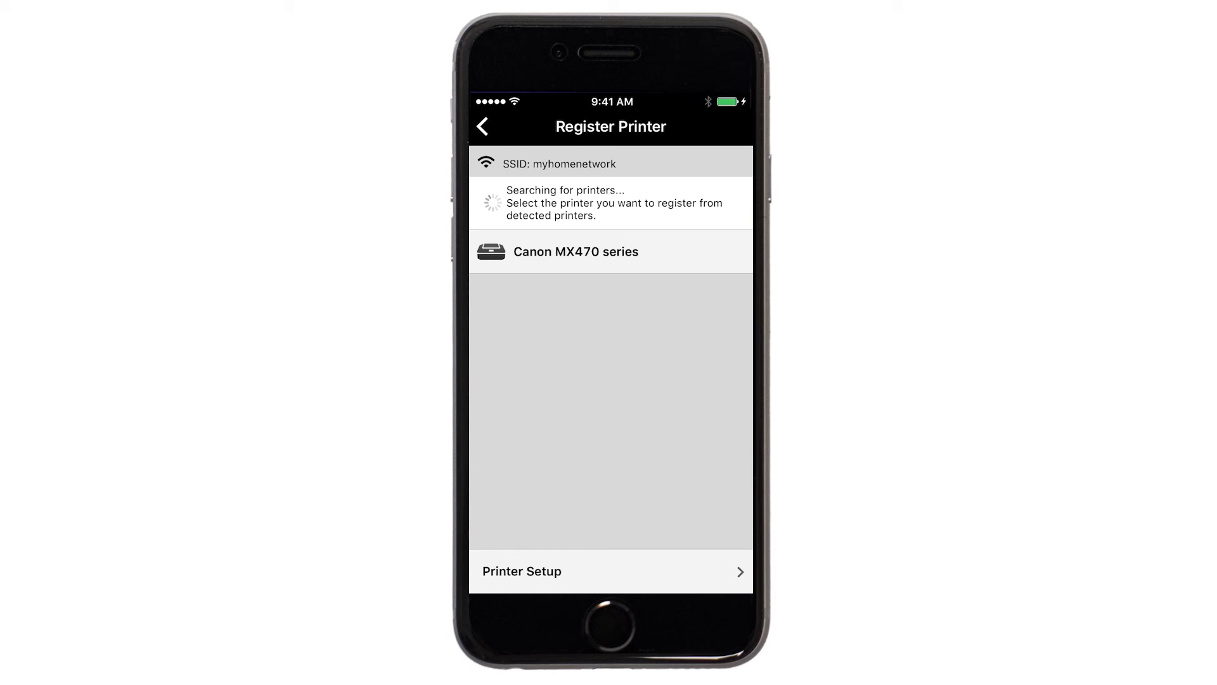
Select the detected Canon MX470 series and accept 'Canon MX470 series' as its registration name
left_click(575, 251)
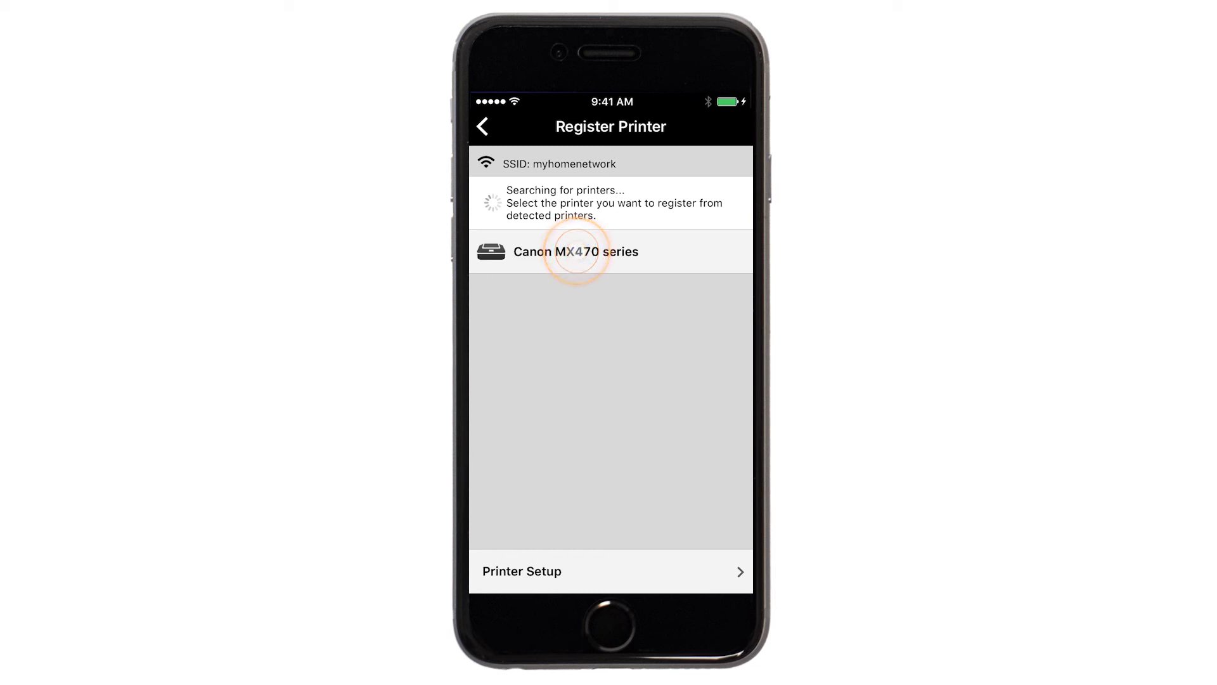
left_click(574, 251)
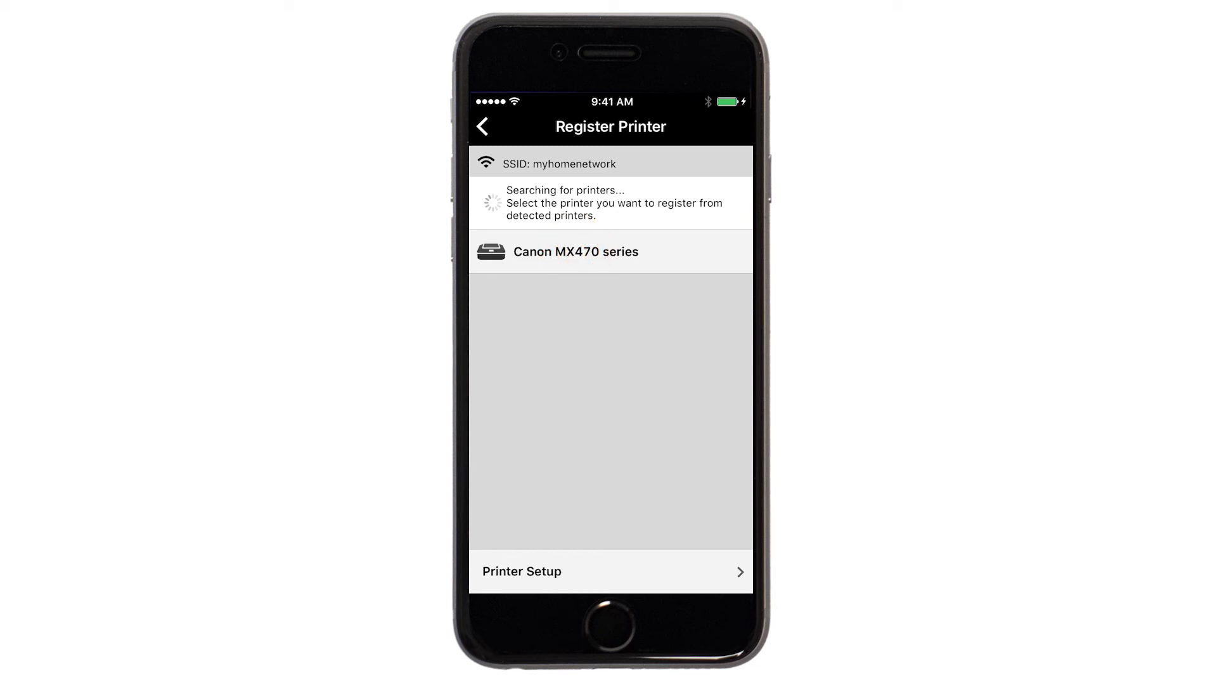
left_click(610, 251)
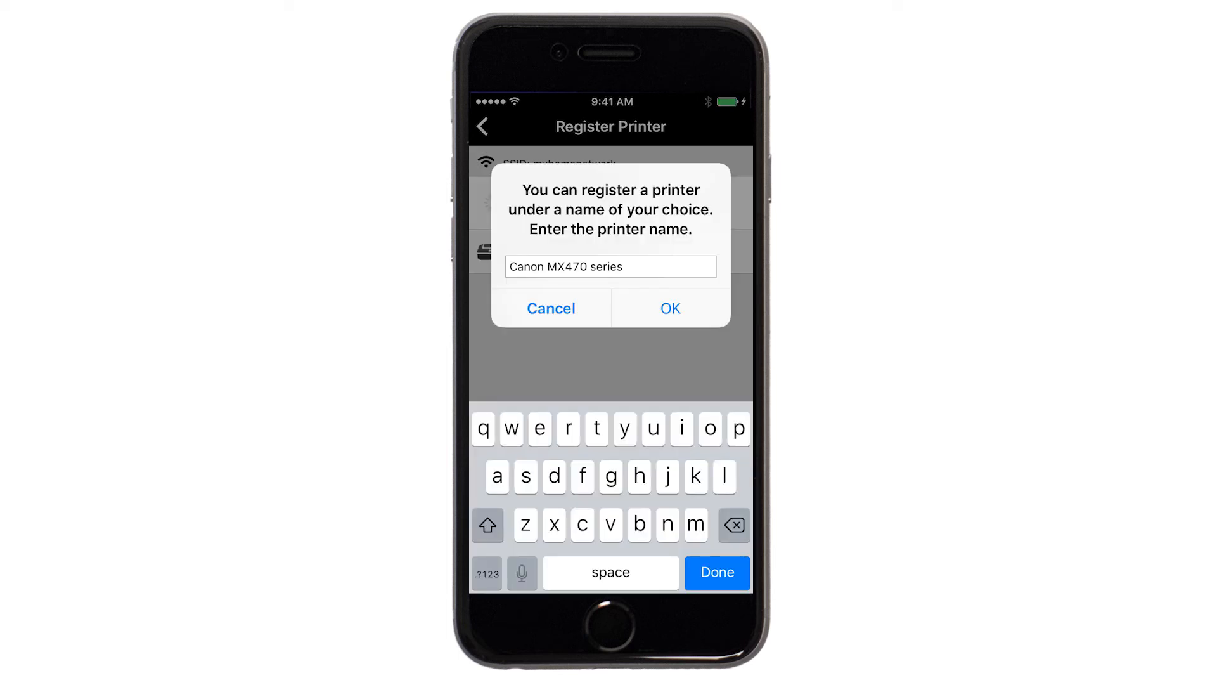
left_click(669, 308)
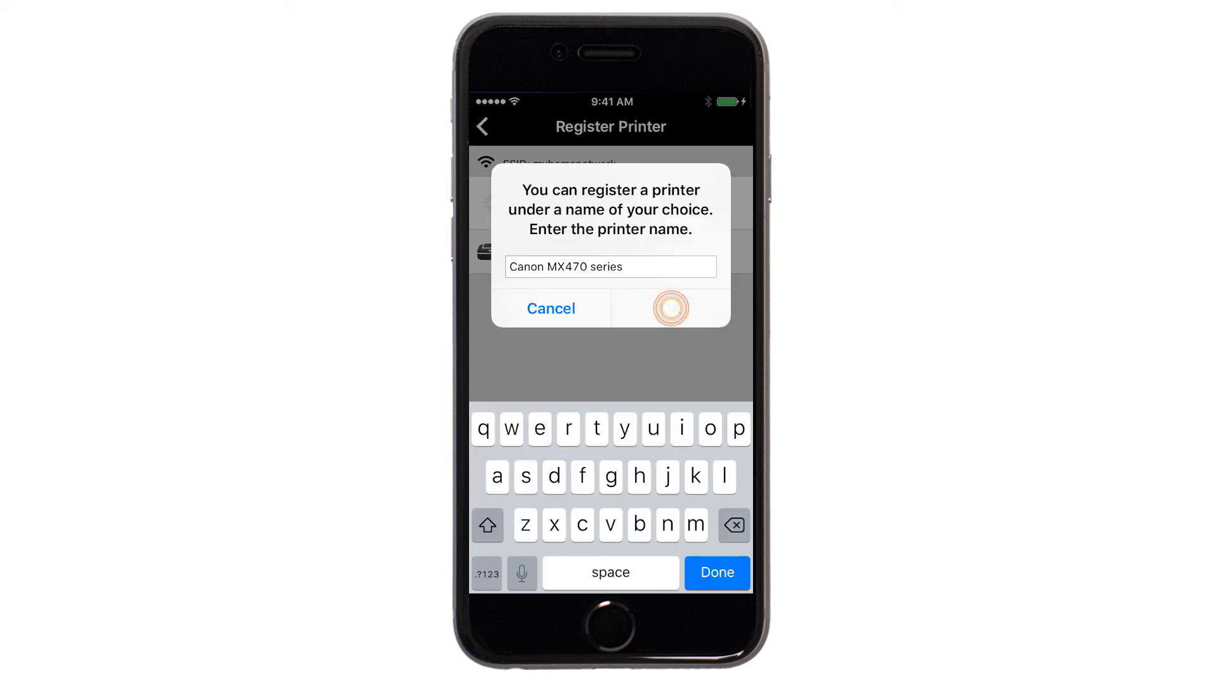
left_click(670, 309)
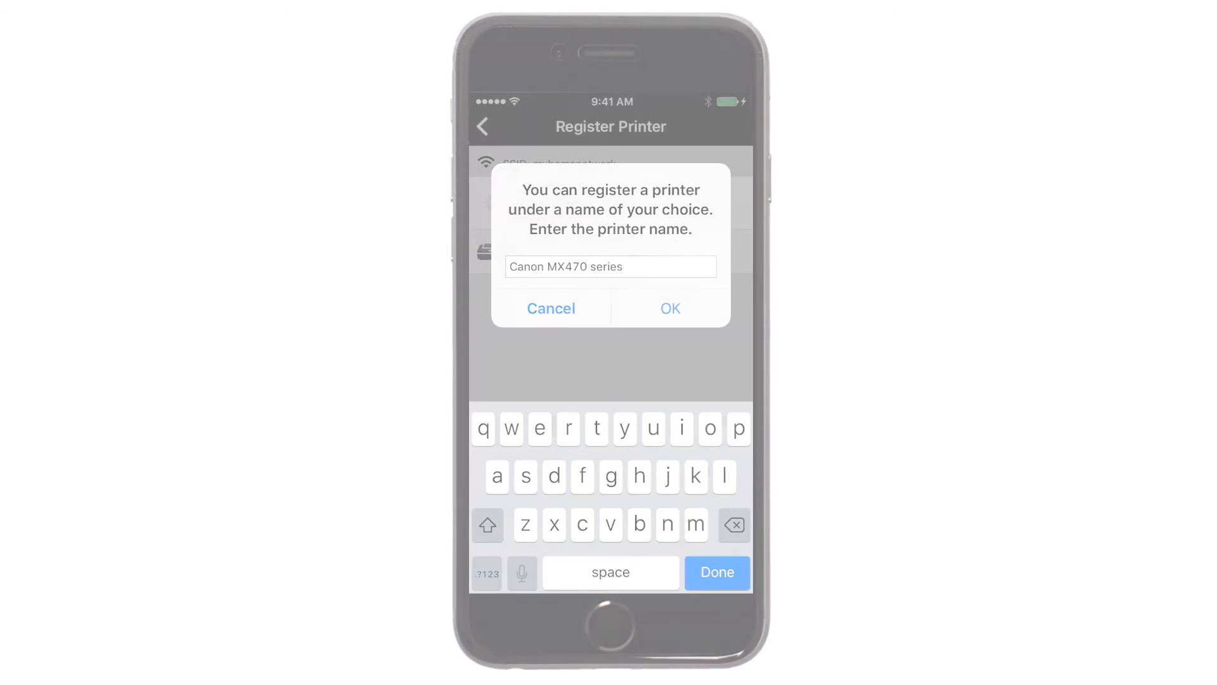